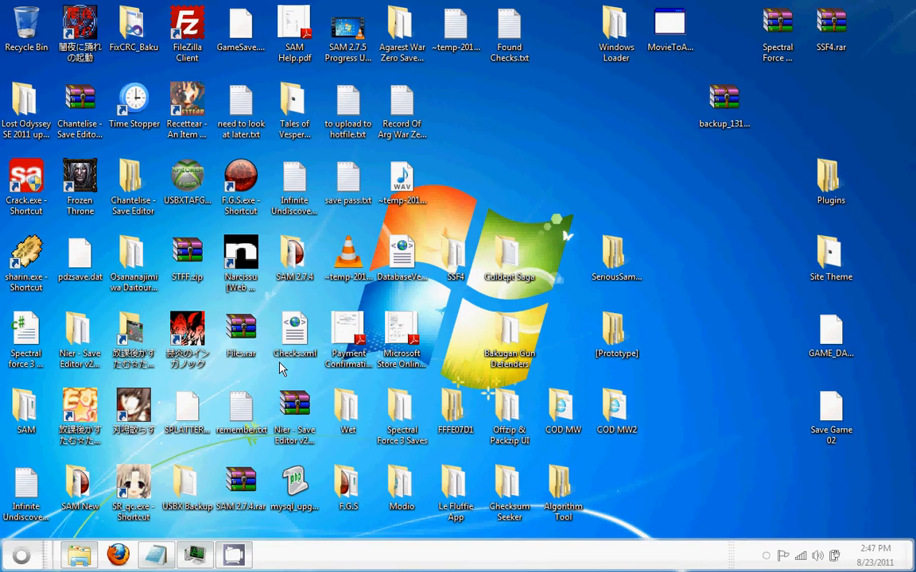
{"action": "mouse_move", "coordinate": [237, 420]}
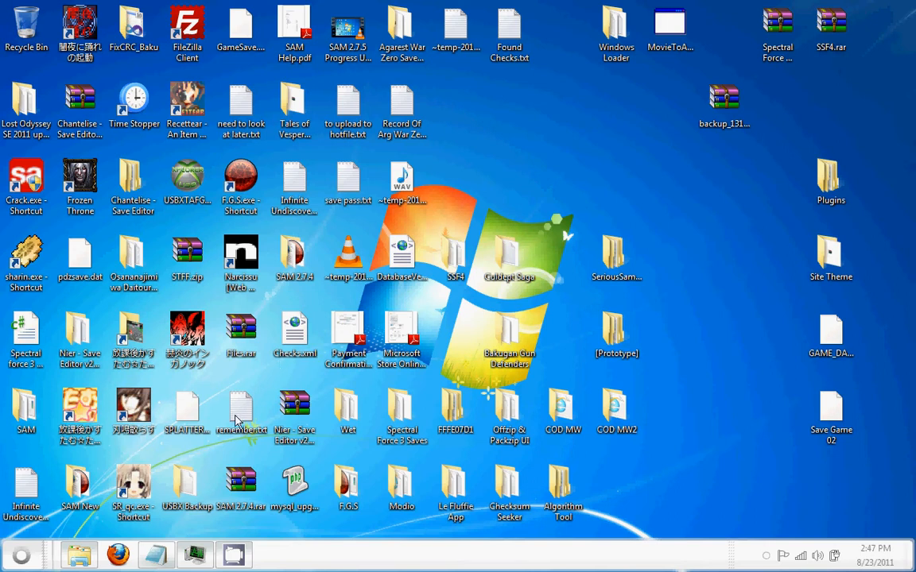
Step: Jot 'applo', 'c' and 'download' into a blank text document for notes
{"action": "left_click", "coordinate": [156, 555]}
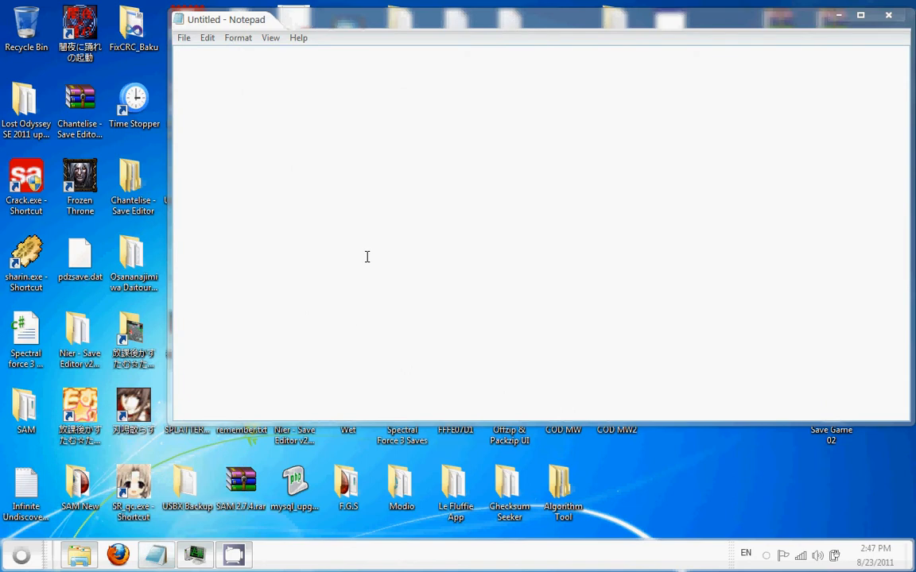
{"action": "type", "text": "applo"}
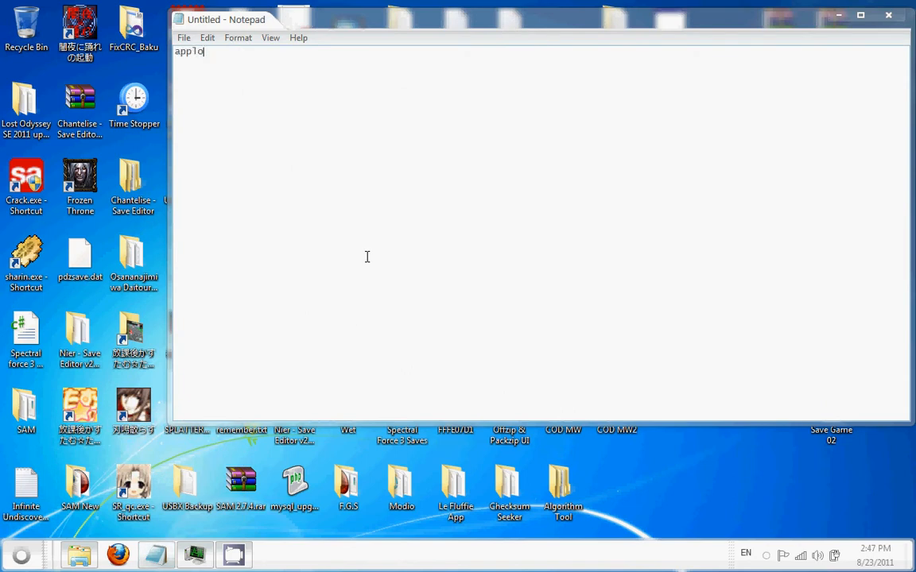
{"action": "type", "text": "c"}
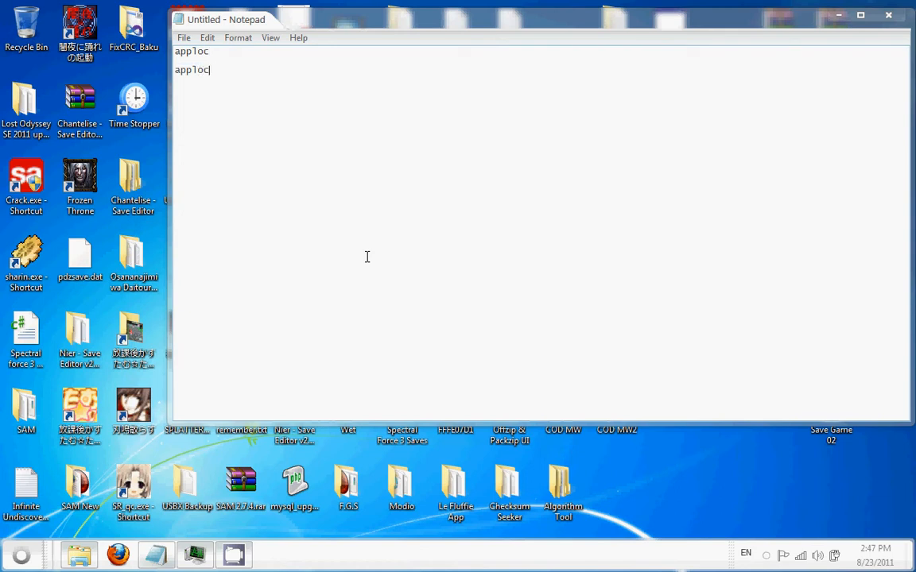
{"action": "type", "text": "download"}
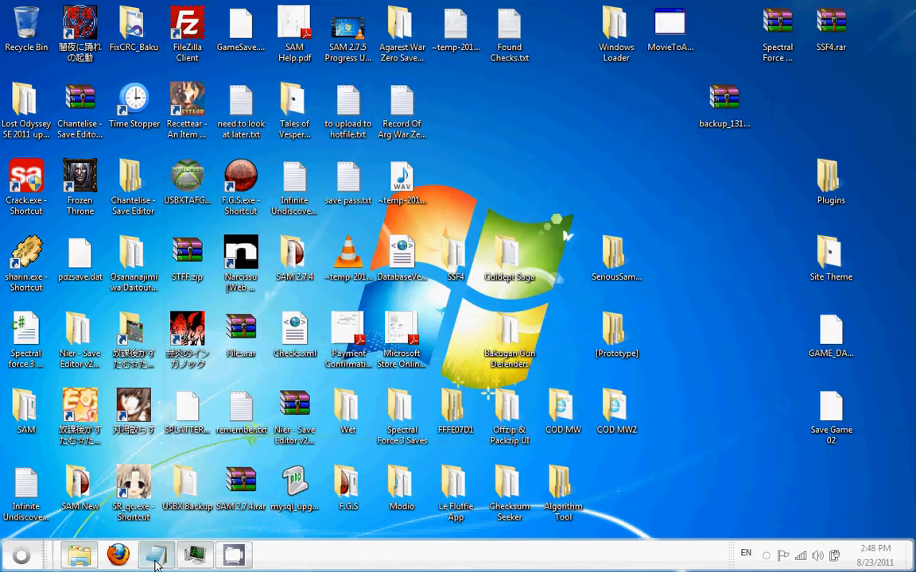
Step: Launch Control Panel from the Start menu
{"action": "left_click", "coordinate": [23, 553]}
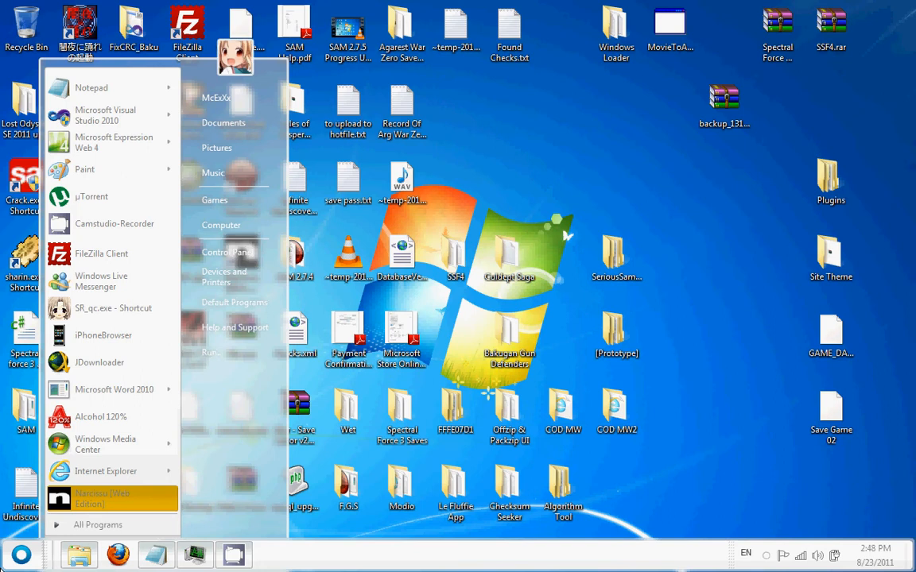
{"action": "mouse_move", "coordinate": [239, 251]}
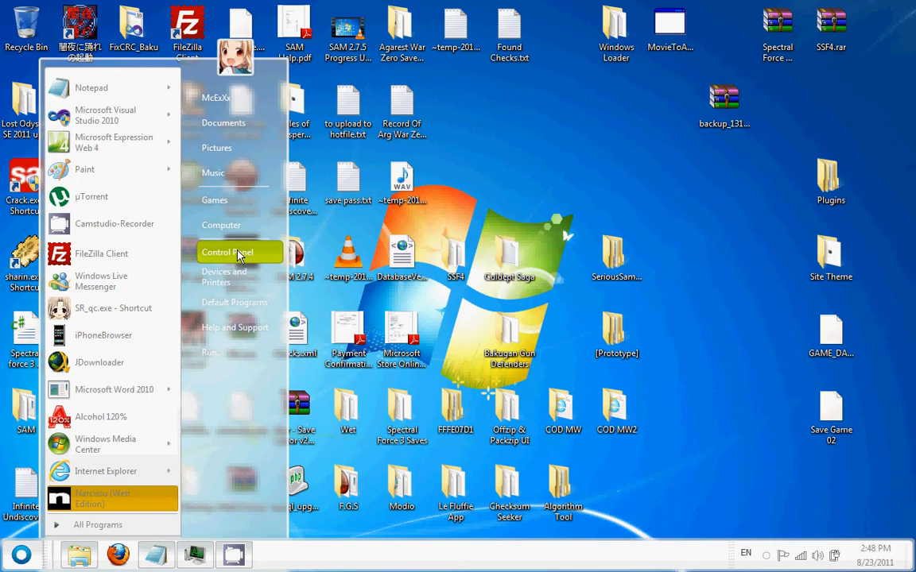
{"action": "left_click", "coordinate": [229, 251]}
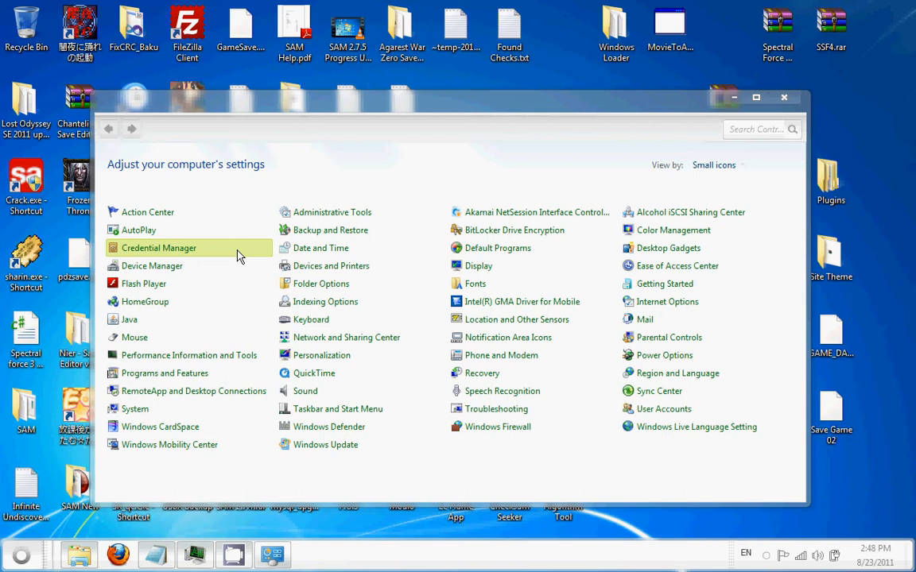
{"action": "mouse_move", "coordinate": [671, 391]}
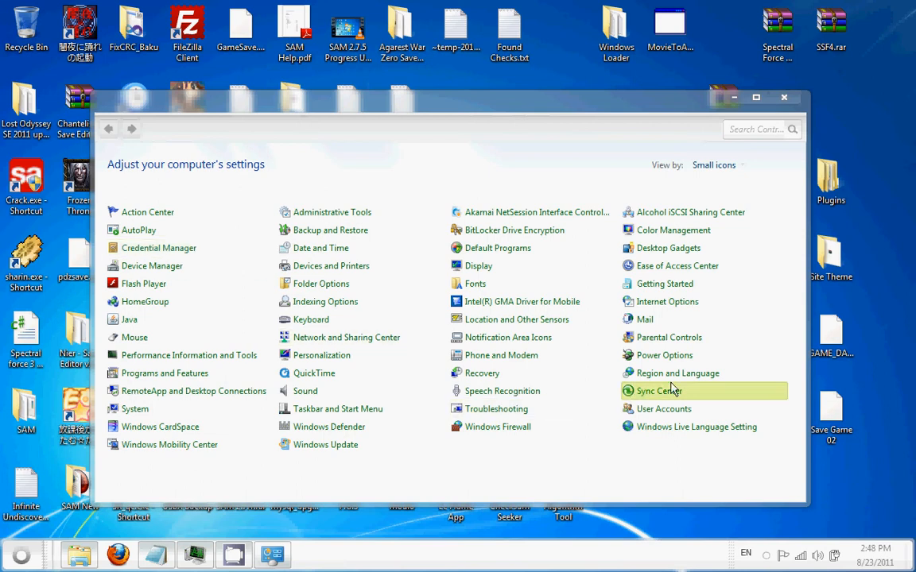
Step: View settings by Category and enter Clock, Language, and Region
{"action": "left_click", "coordinate": [719, 165]}
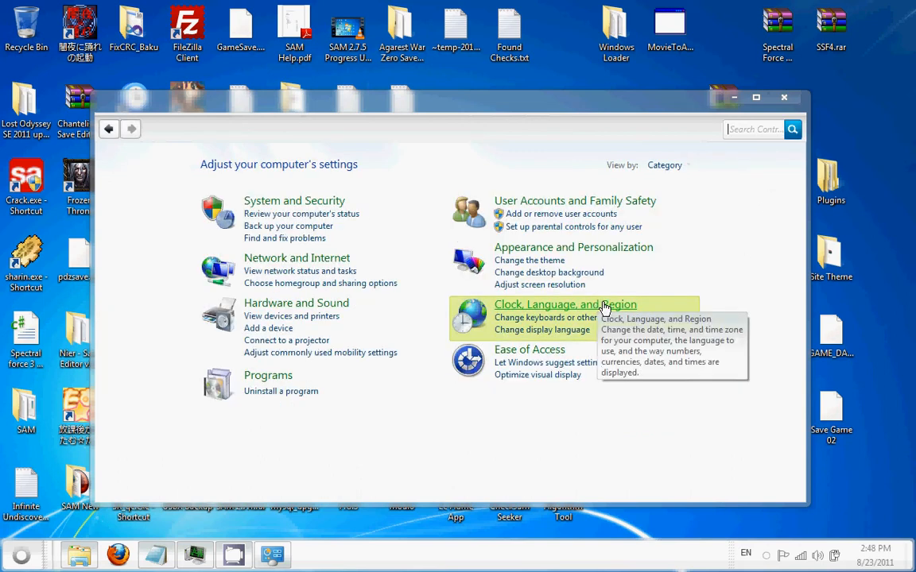
{"action": "left_click", "coordinate": [567, 306]}
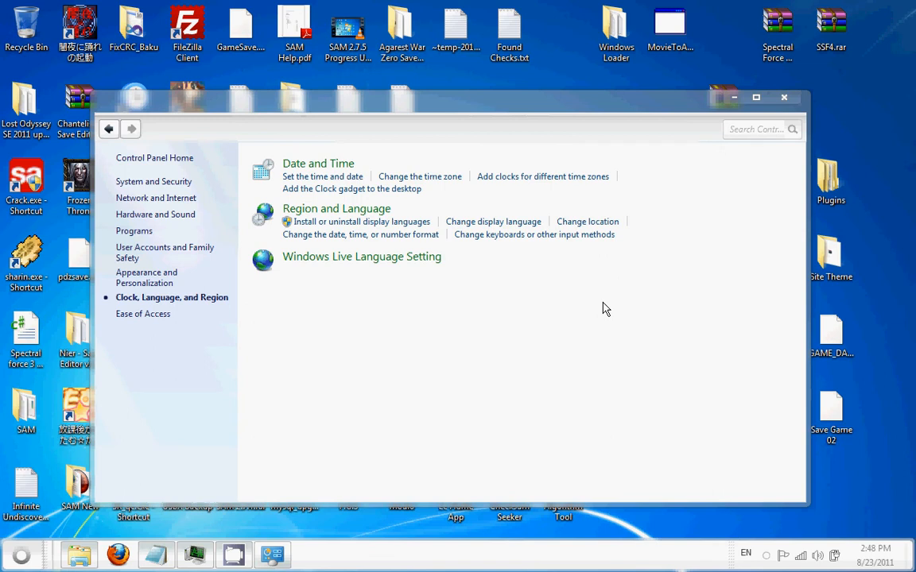
{"action": "mouse_move", "coordinate": [337, 209]}
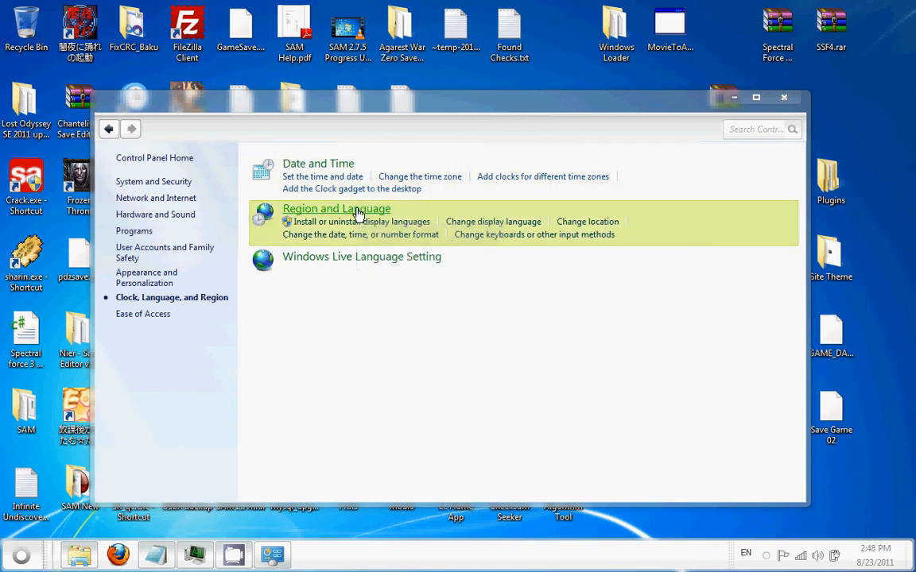
Step: Check in Region and Language's Administrative tab that the system locale is Japanese (Japan), leaving it unchanged
{"action": "left_click", "coordinate": [335, 208]}
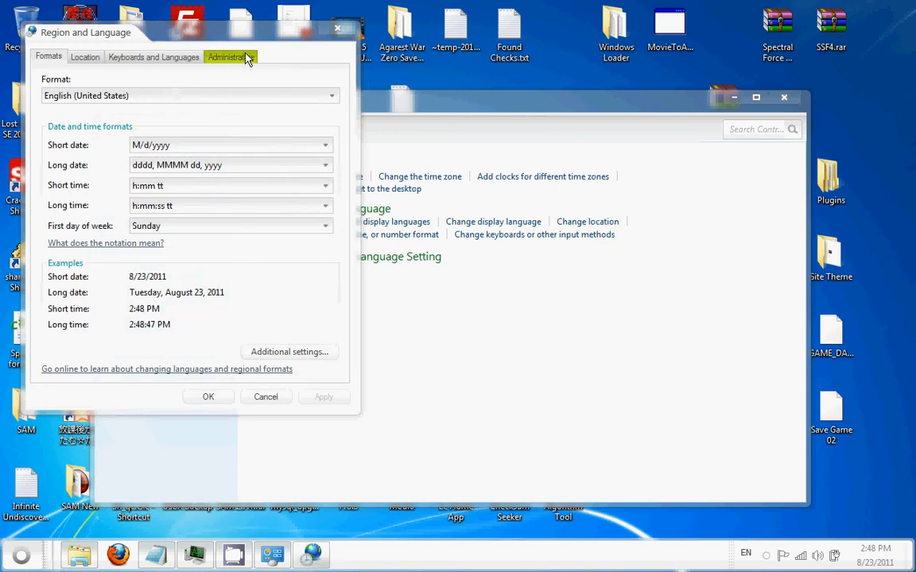
{"action": "left_click", "coordinate": [230, 57]}
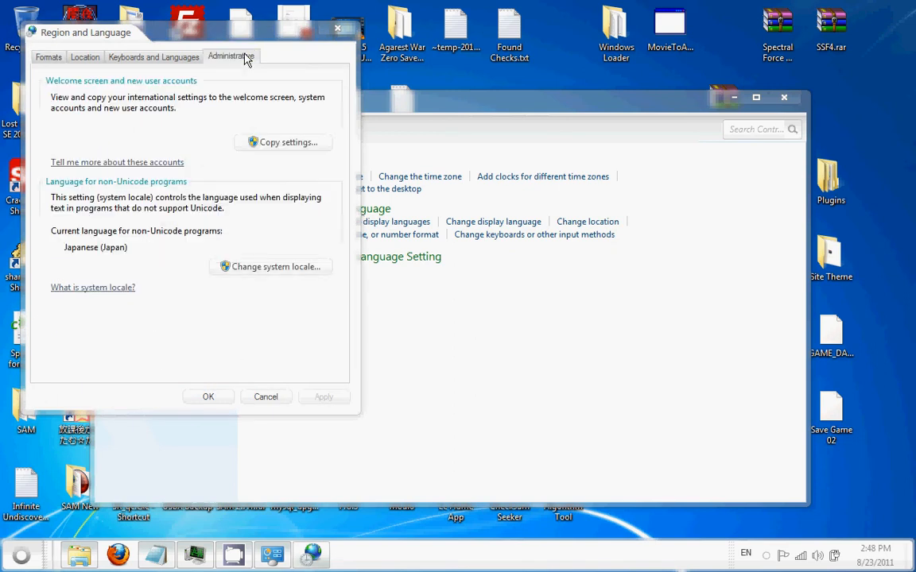
{"action": "mouse_move", "coordinate": [270, 267]}
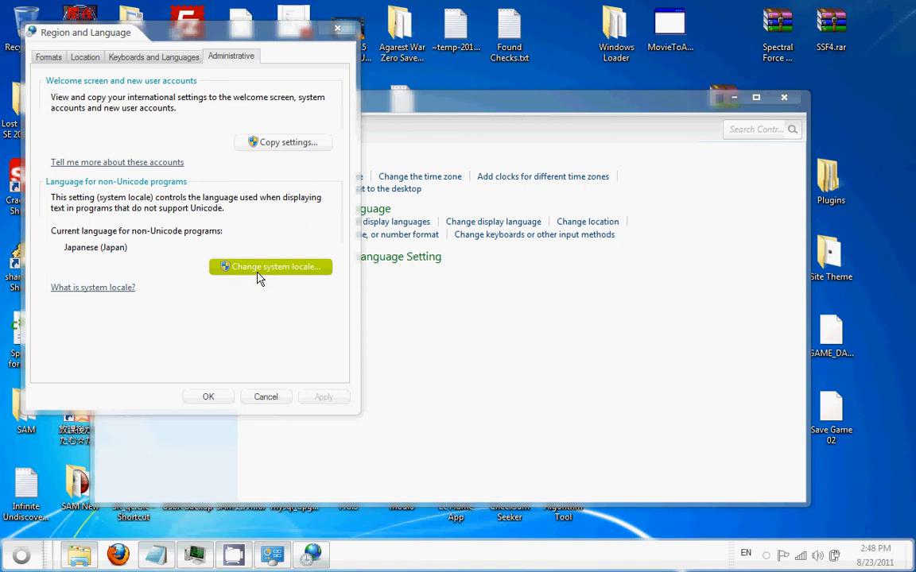
{"action": "left_click", "coordinate": [271, 267]}
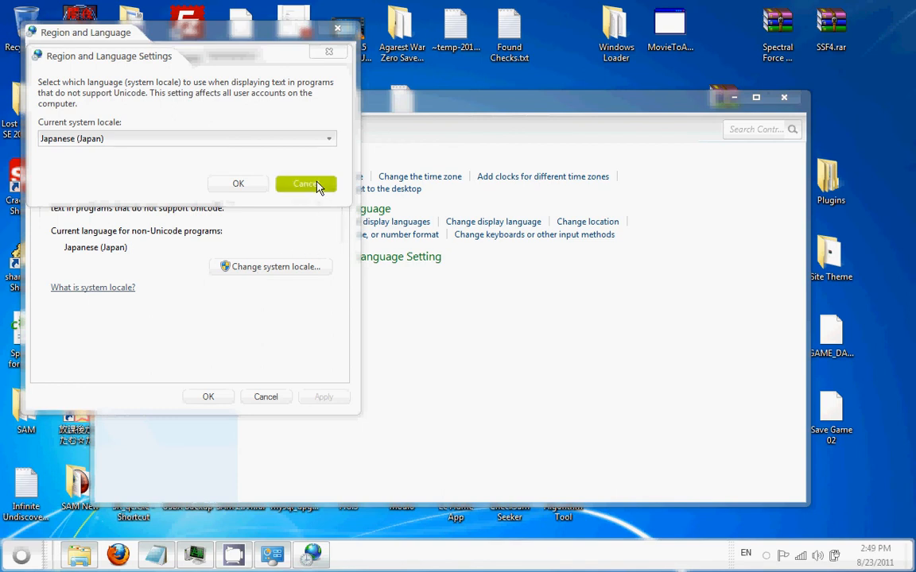
{"action": "left_click", "coordinate": [305, 185]}
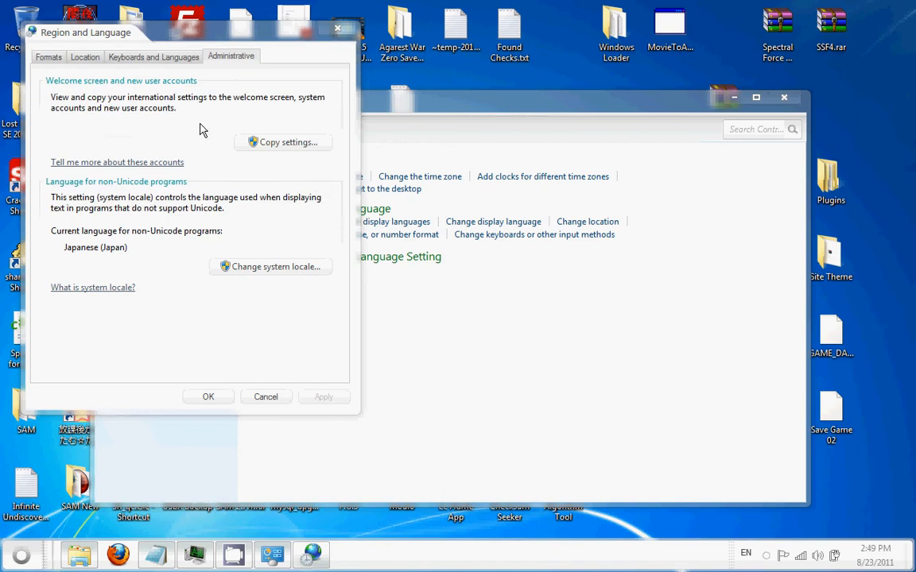
{"action": "left_click", "coordinate": [153, 57]}
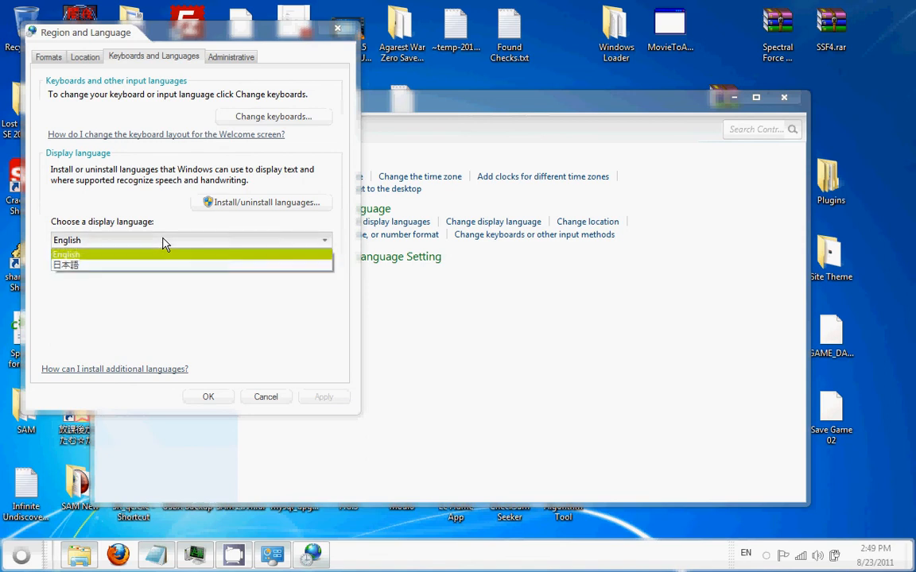
{"action": "mouse_move", "coordinate": [174, 264]}
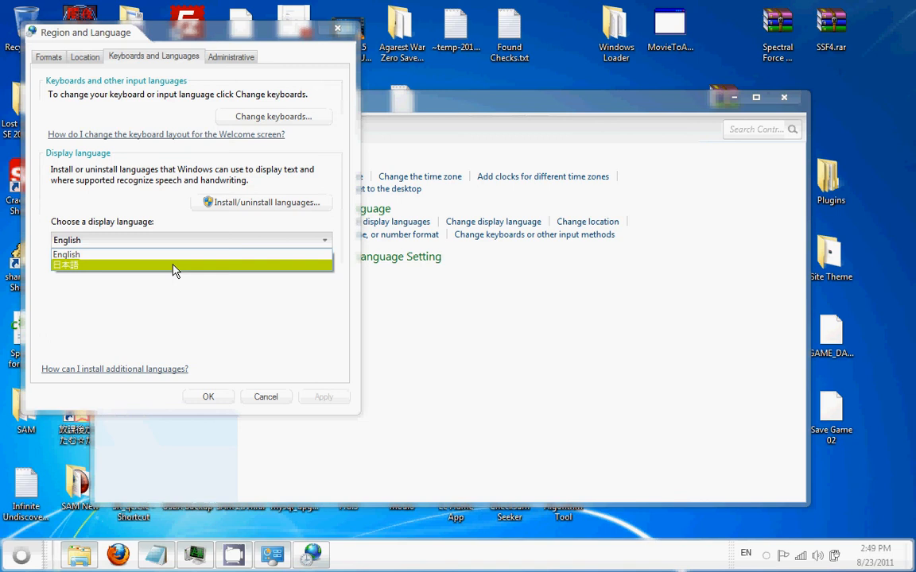
{"action": "left_click", "coordinate": [191, 240]}
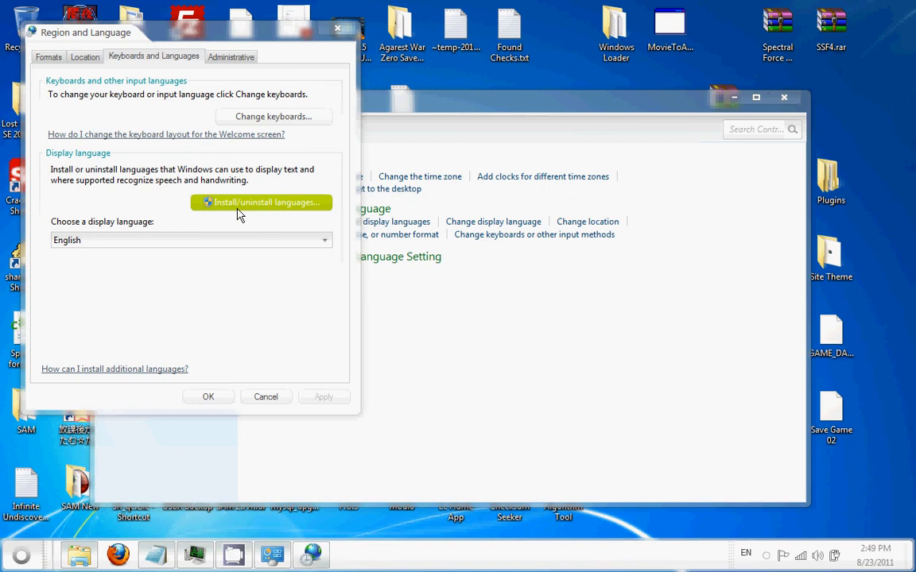
{"action": "mouse_move", "coordinate": [274, 233]}
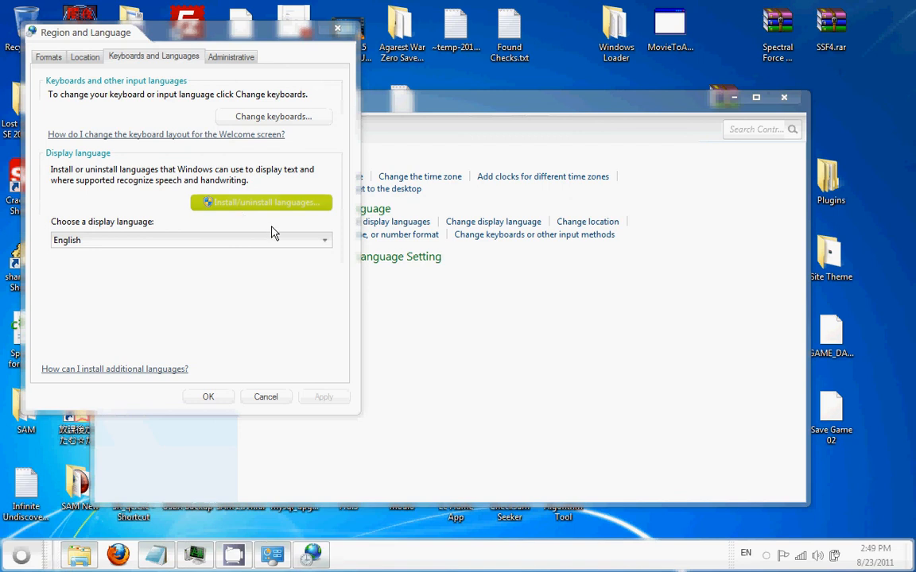
{"action": "mouse_move", "coordinate": [278, 229]}
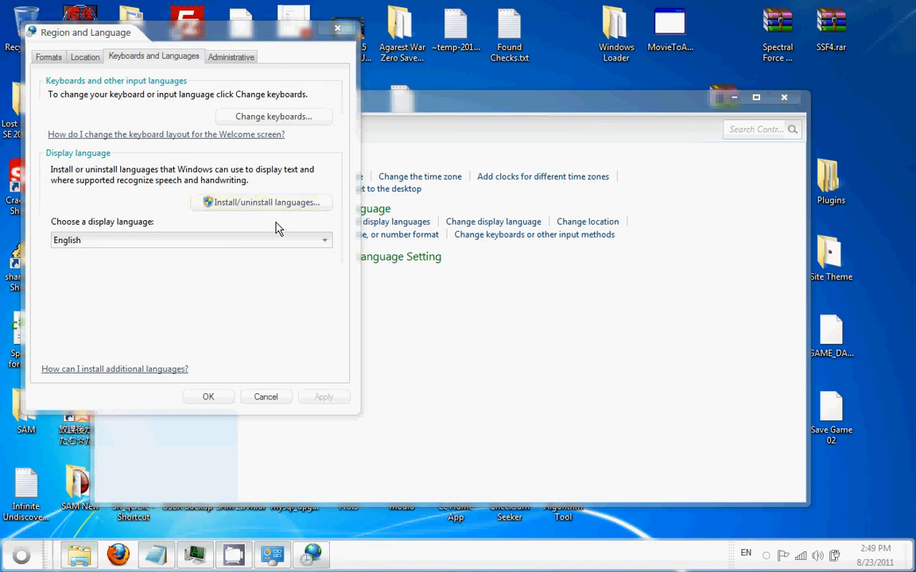
{"action": "left_click", "coordinate": [266, 202]}
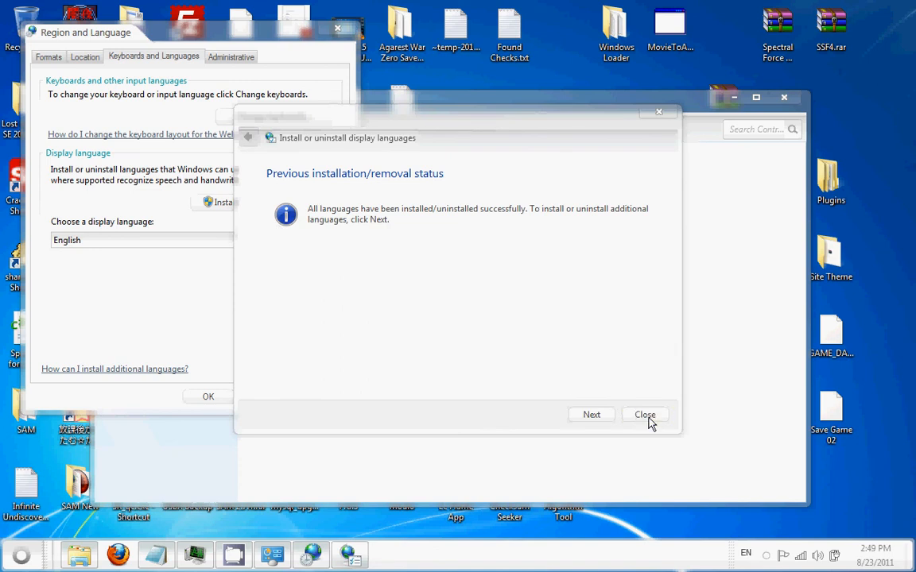
{"action": "left_click", "coordinate": [644, 414]}
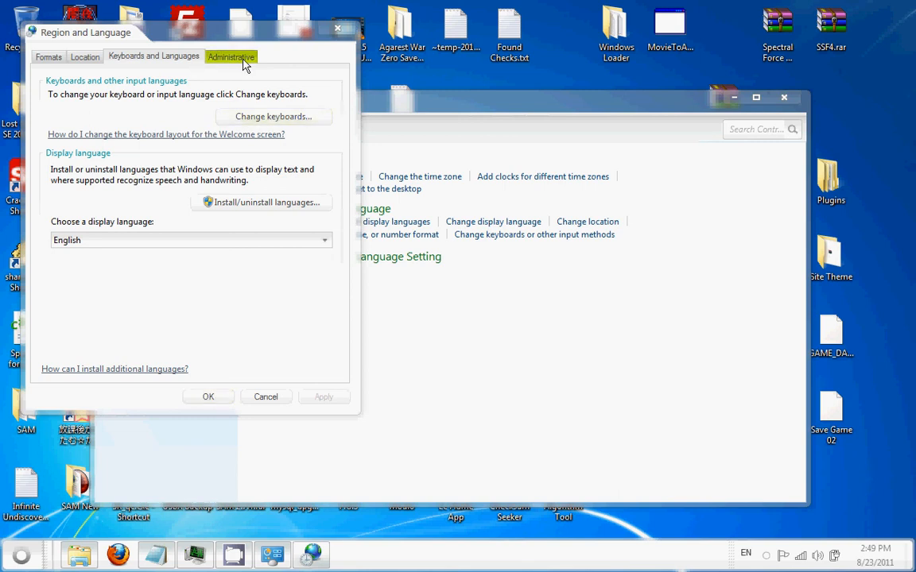
Step: Close Region and Language and confirm Japanese appears in the EN language bar's input list
{"action": "left_click", "coordinate": [232, 57]}
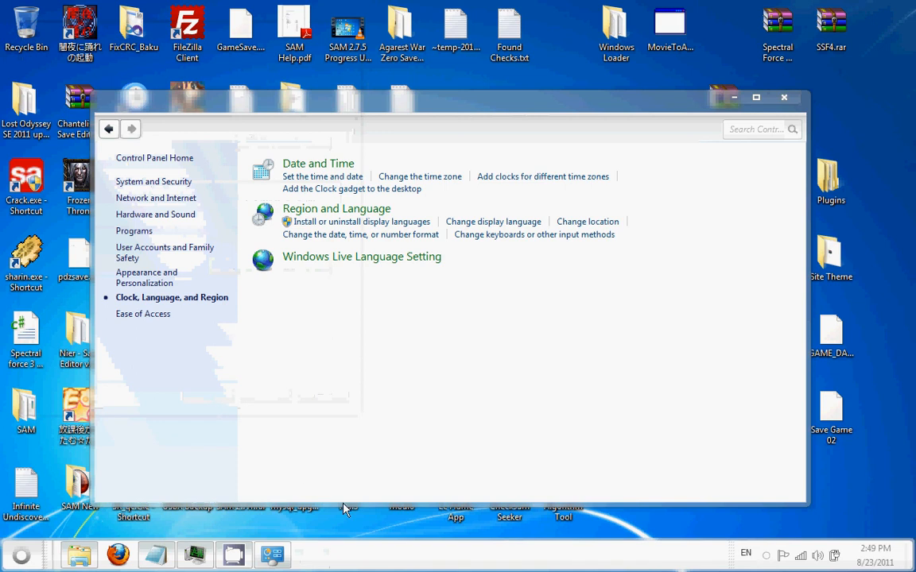
{"action": "mouse_move", "coordinate": [746, 555]}
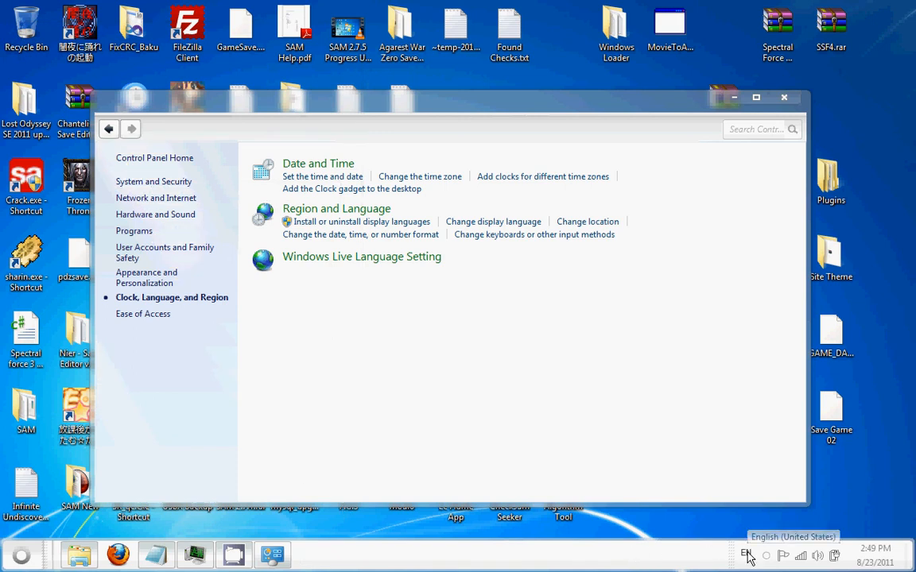
{"action": "left_click", "coordinate": [746, 555]}
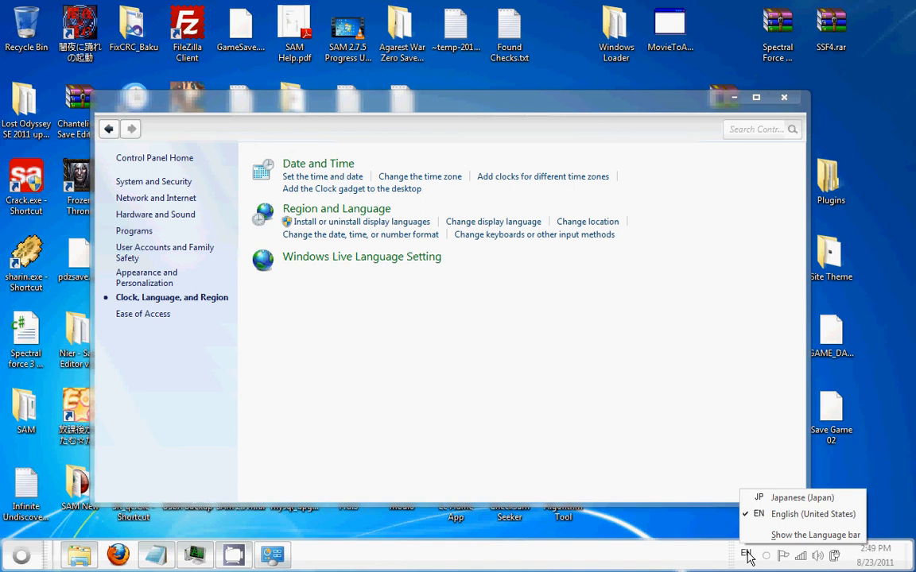
{"action": "left_click", "coordinate": [369, 557]}
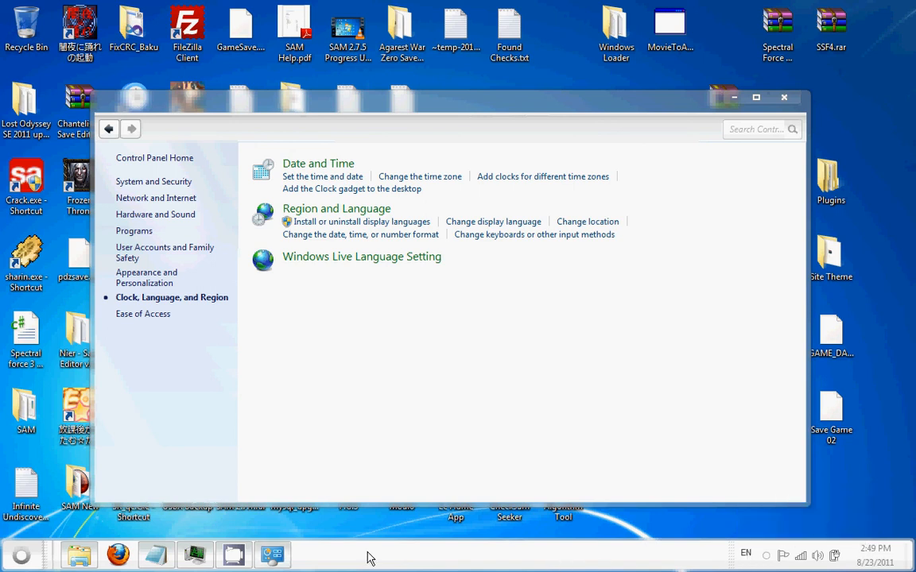
Step: Close the Control Panel window from its taskbar icon, leaving the desktop
{"action": "right_click", "coordinate": [271, 554]}
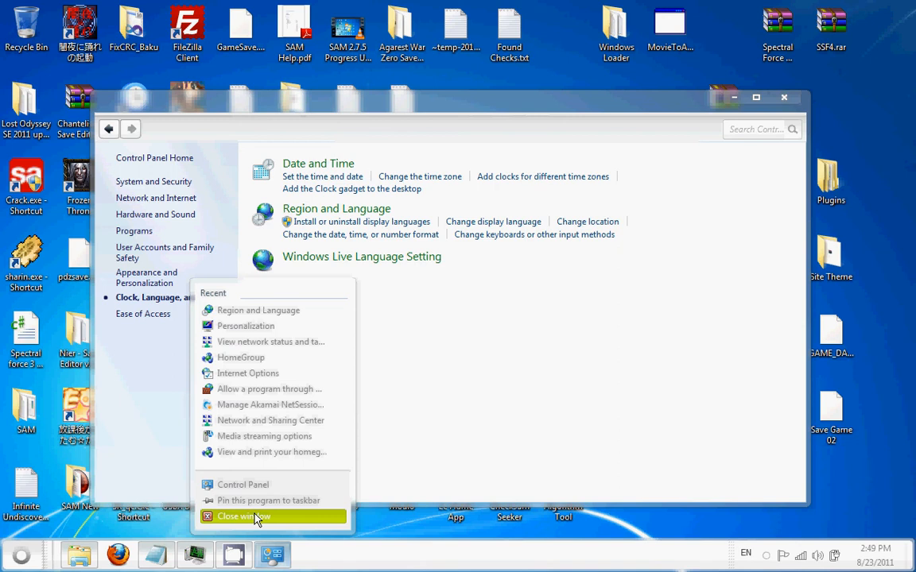
{"action": "left_click", "coordinate": [245, 516]}
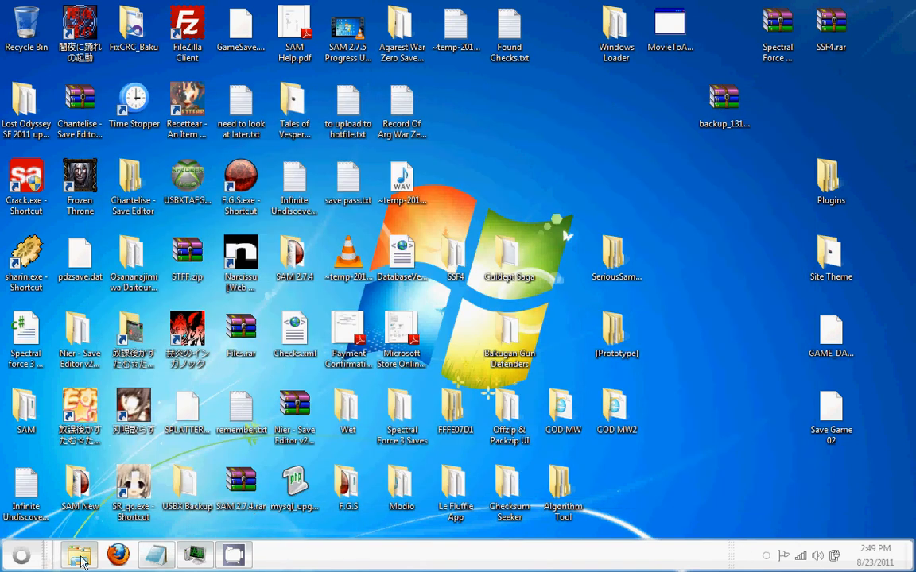
Step: Launch Snow Sakura Setup from the BD-ROM drive in Computer and advance to the destination step
{"action": "left_click", "coordinate": [80, 554]}
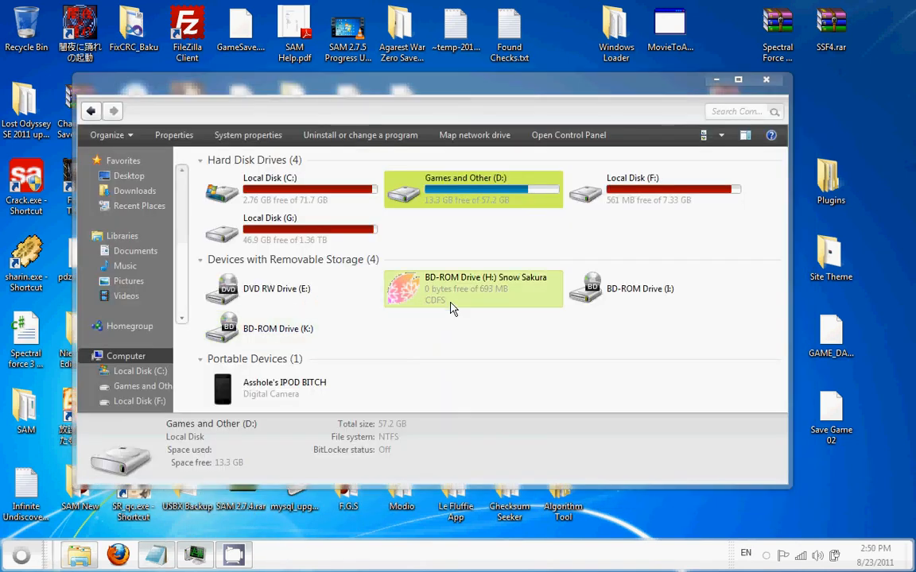
{"action": "left_click", "coordinate": [474, 289]}
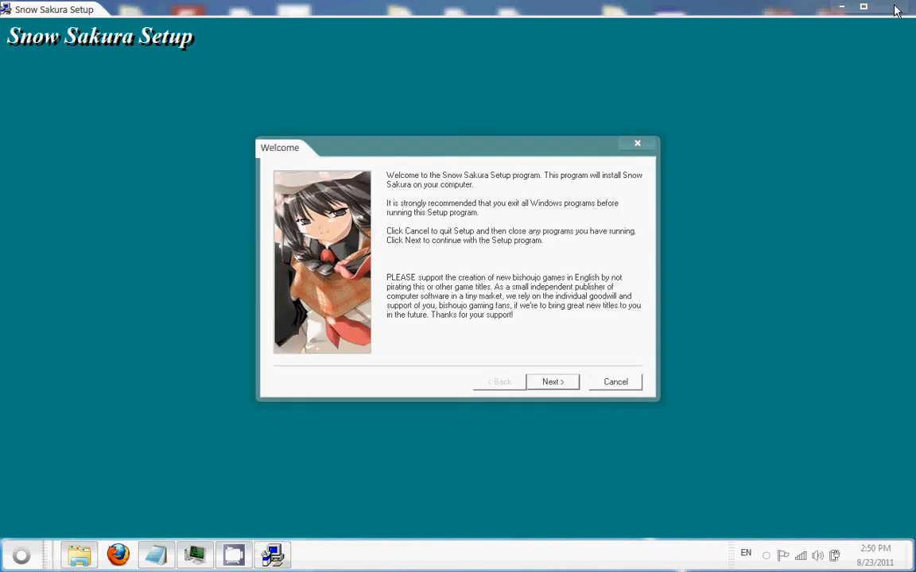
{"action": "left_click", "coordinate": [553, 382]}
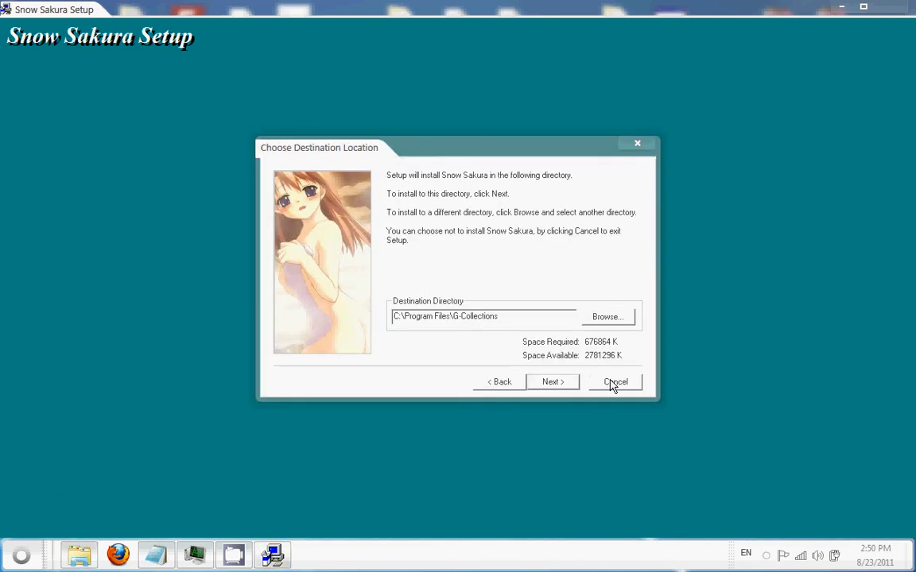
Step: Cancel the Snow Sakura installation and confirm exiting Setup
{"action": "left_click", "coordinate": [615, 382]}
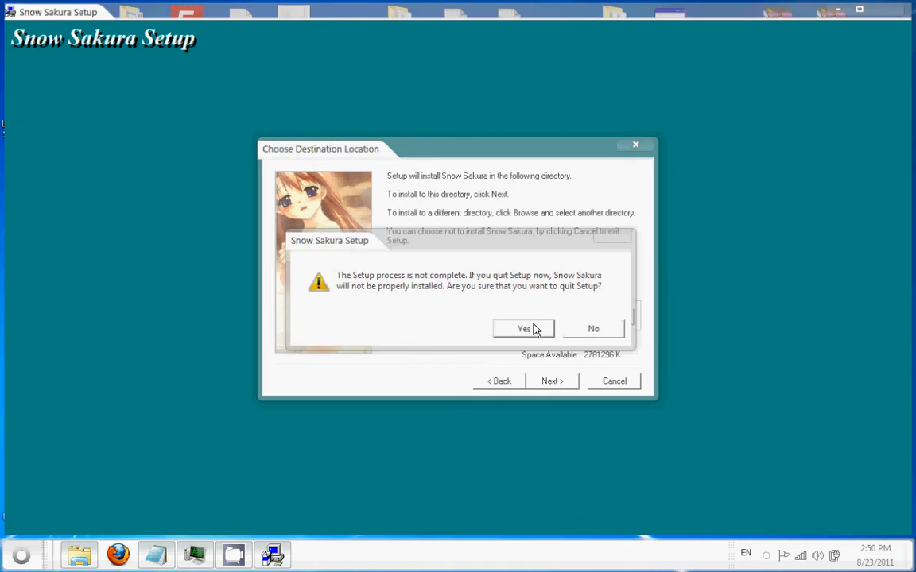
{"action": "left_click", "coordinate": [523, 327]}
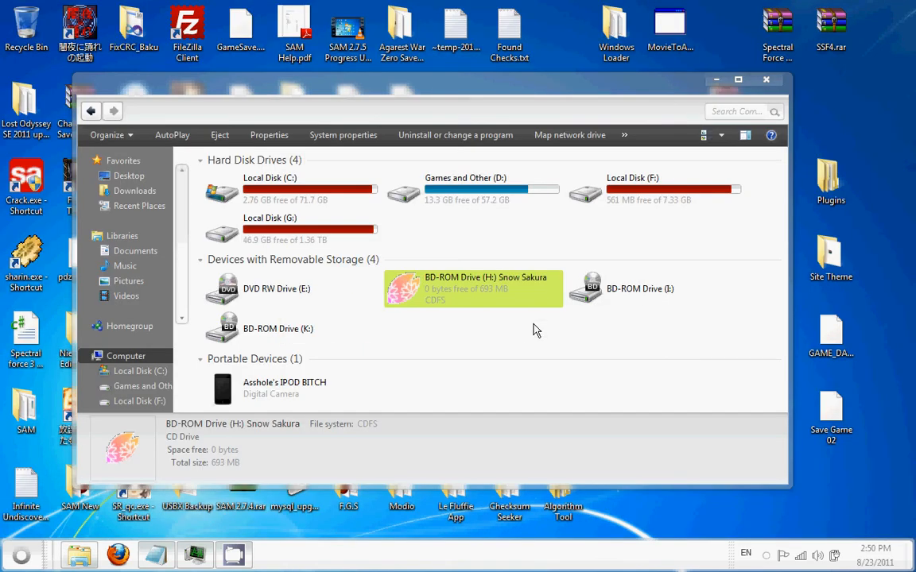